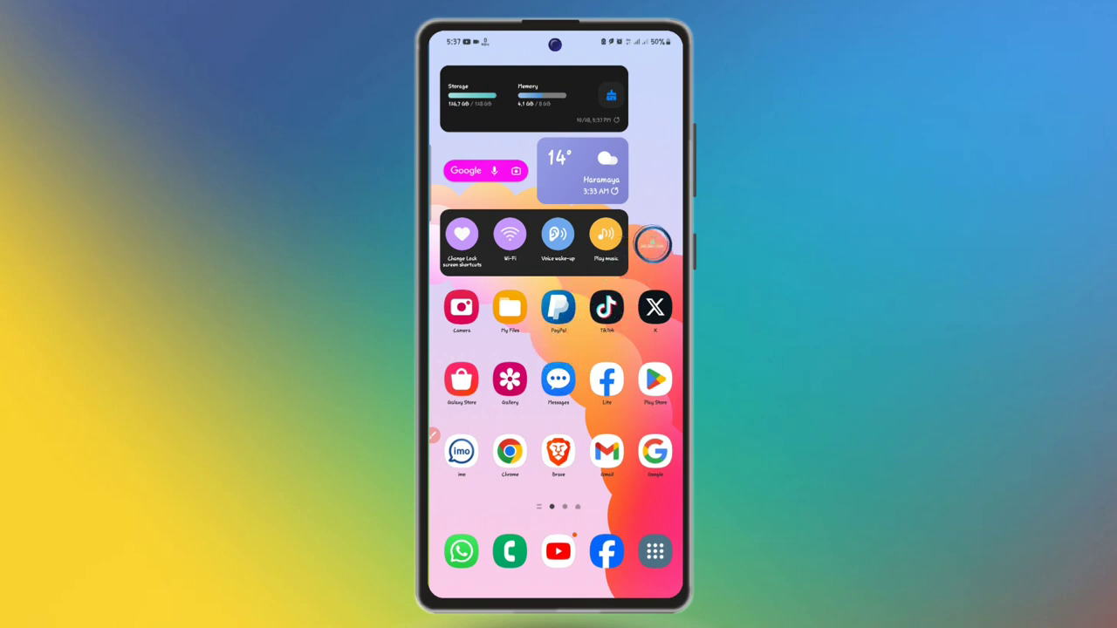
Pull down the notification panel to reach the Settings gear icon
drag(559, 44, 559, 349)
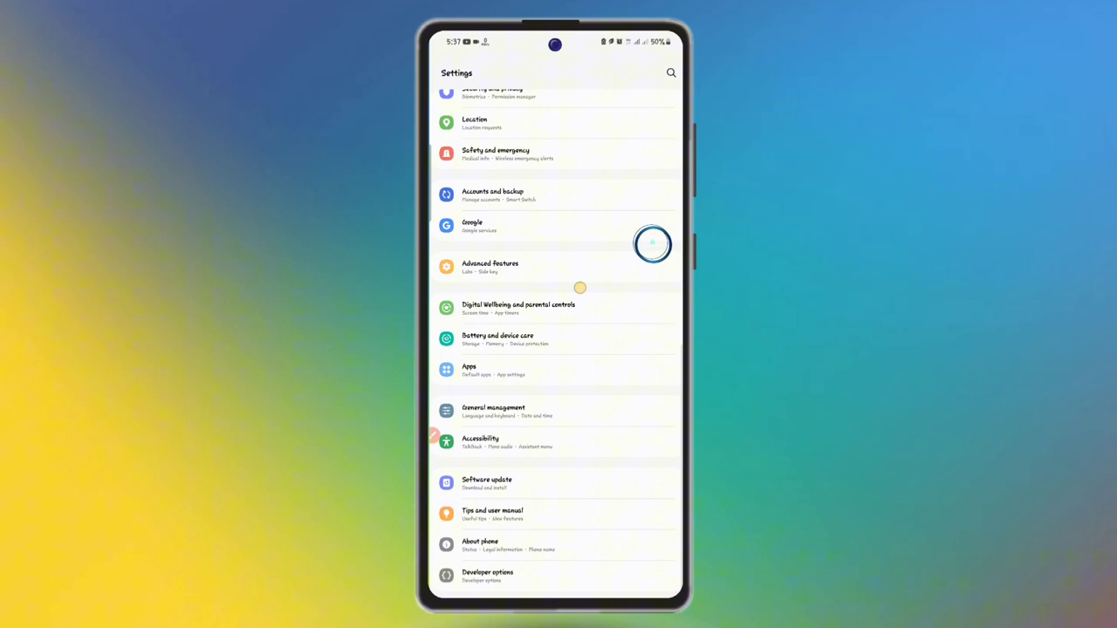
Scroll the Settings list and enter Battery and device care
scroll(up, 3)
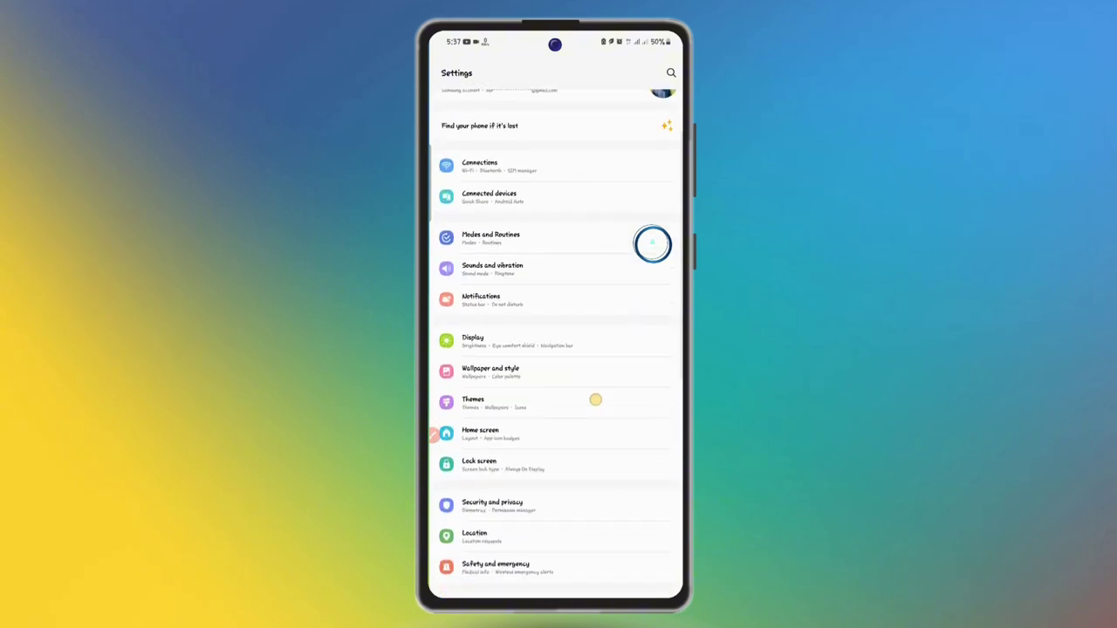
scroll(down, 3)
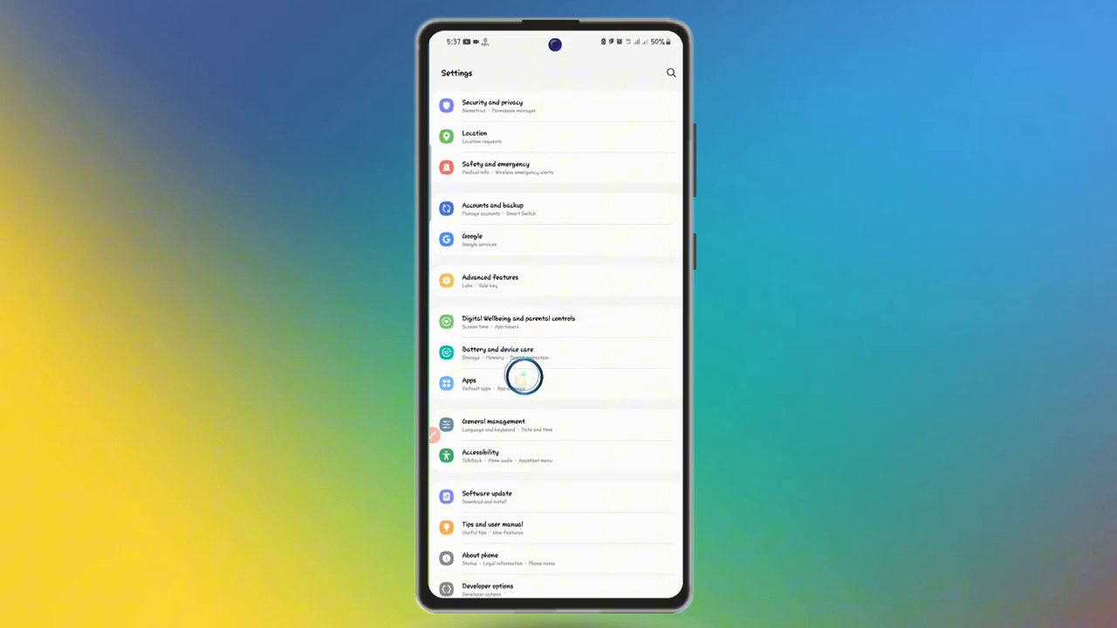
click(498, 353)
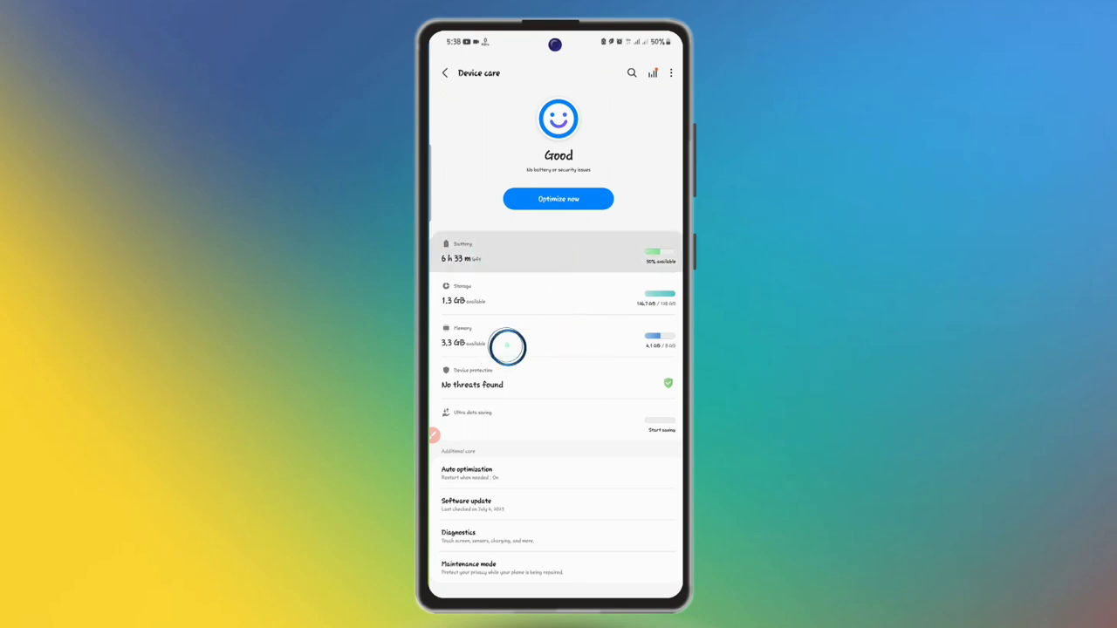
Enter the Battery details page on the way to More battery settings
click(462, 253)
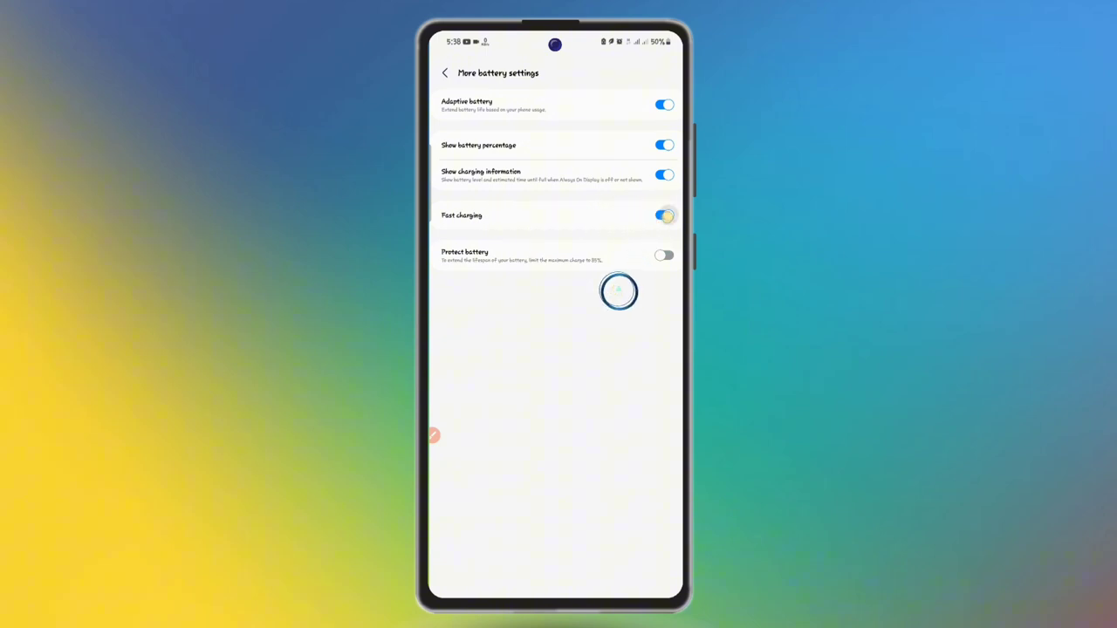
click(663, 217)
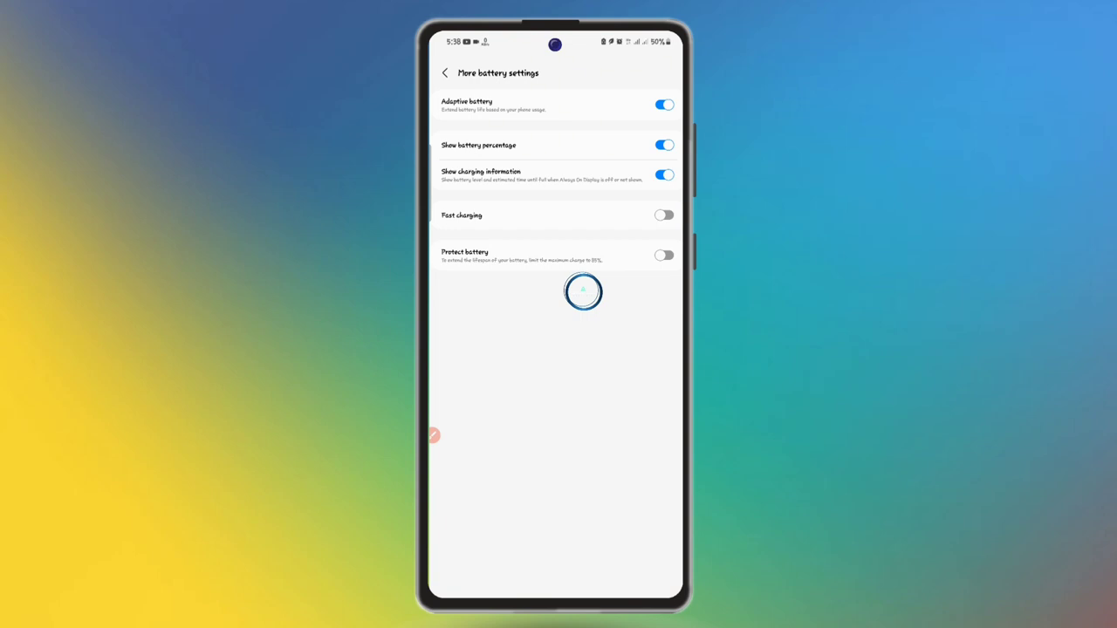
click(663, 215)
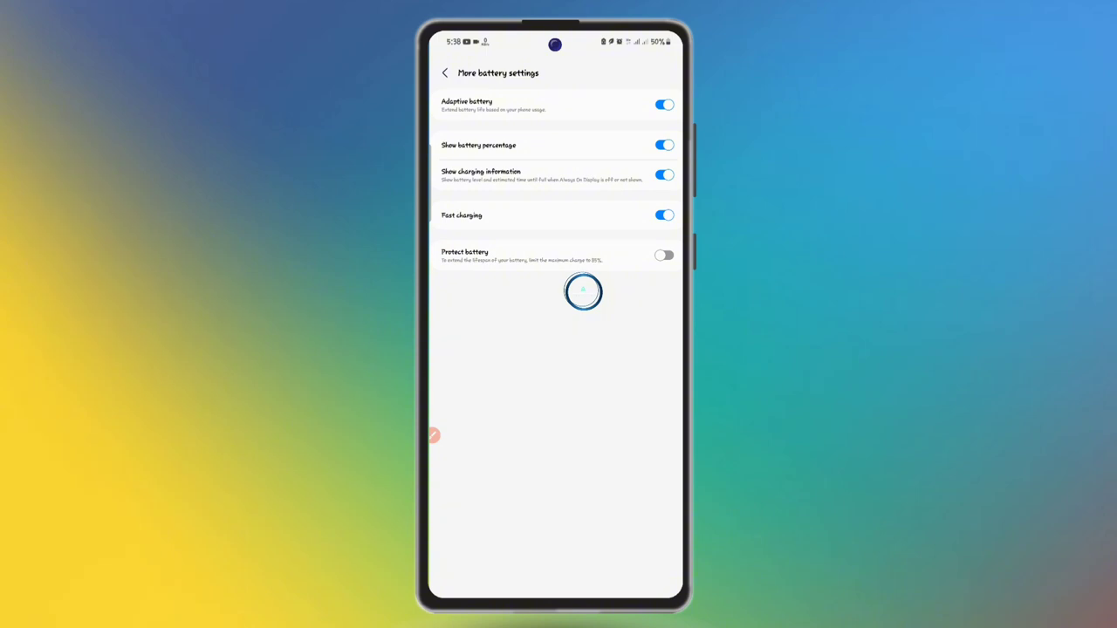